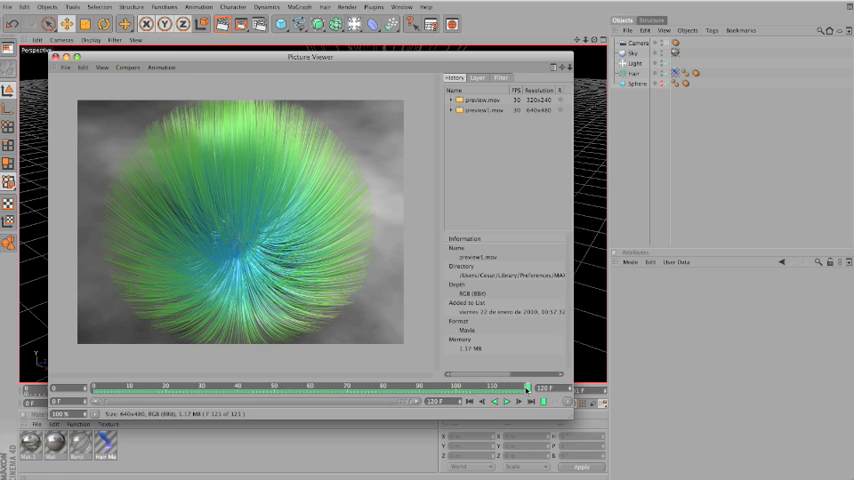
Scrub through the rendered fur-ball frames and tweak a colour filter slider in the Picture Viewer
{"action": "left_click_drag", "start_coordinate": [528, 386], "coordinate": [512, 386]}
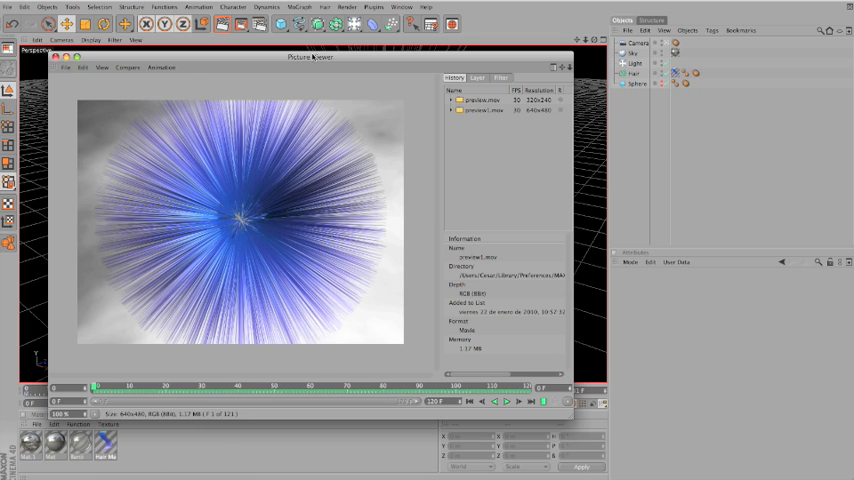
{"action": "left_click", "coordinate": [348, 8]}
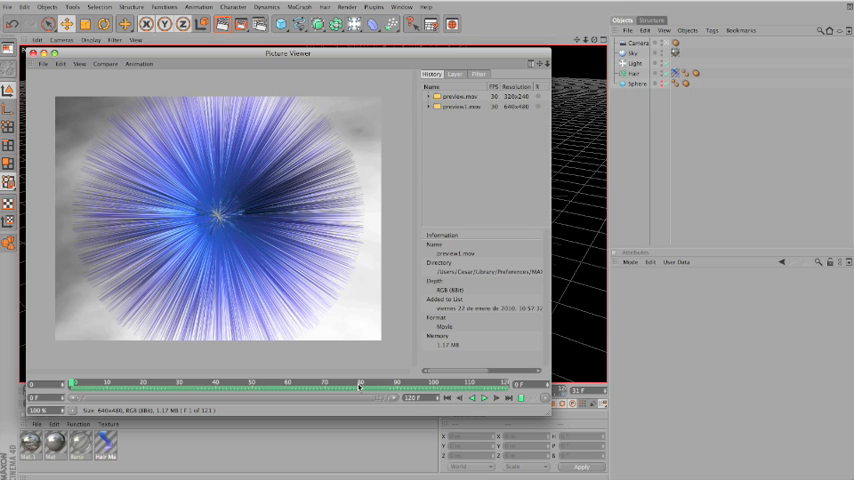
{"action": "left_click_drag", "start_coordinate": [360, 384], "coordinate": [76, 384]}
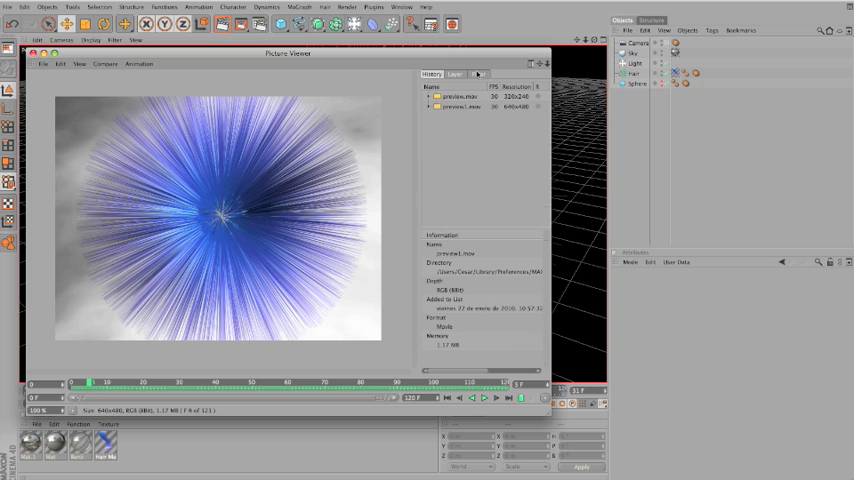
{"action": "left_click", "coordinate": [478, 74]}
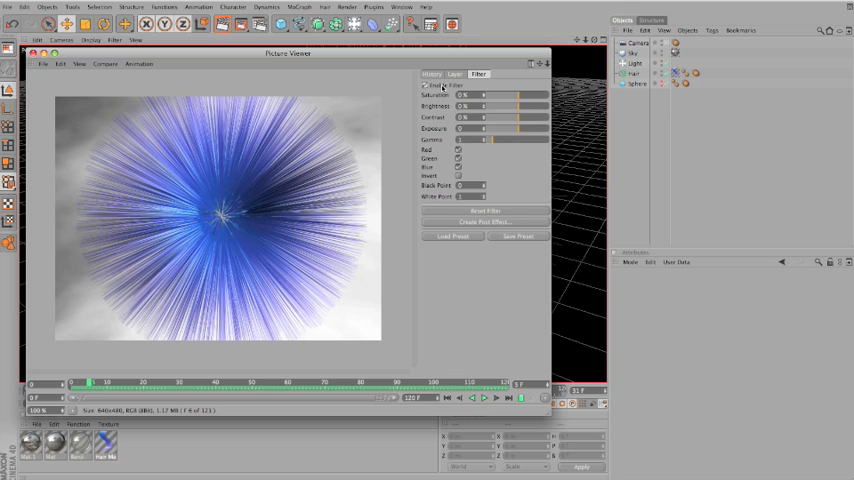
{"action": "left_click_drag", "start_coordinate": [482, 96], "coordinate": [530, 96]}
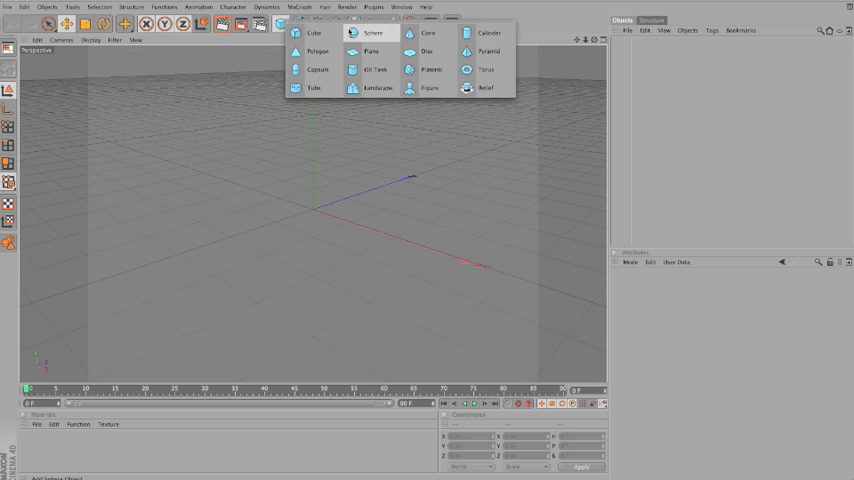
Add a Sphere primitive and grow hair guides over it with Add Hair
{"action": "left_click", "coordinate": [372, 32]}
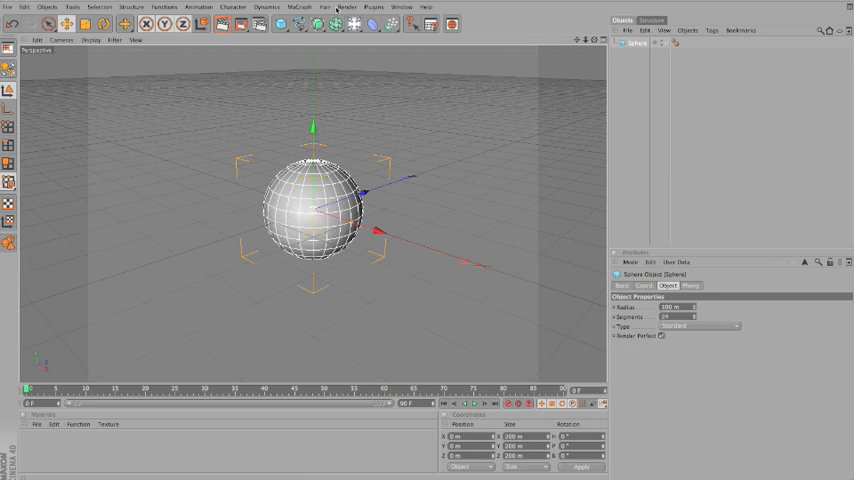
{"action": "mouse_move", "coordinate": [332, 8]}
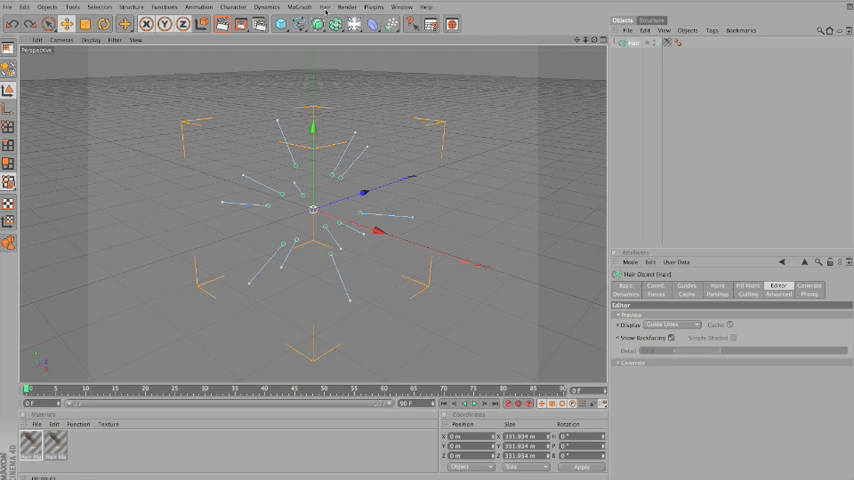
{"action": "left_click", "coordinate": [324, 8]}
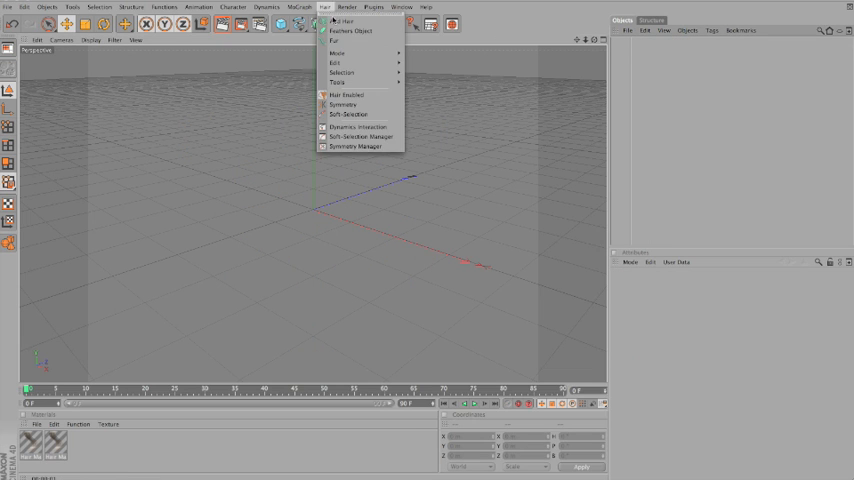
{"action": "left_click", "coordinate": [344, 20]}
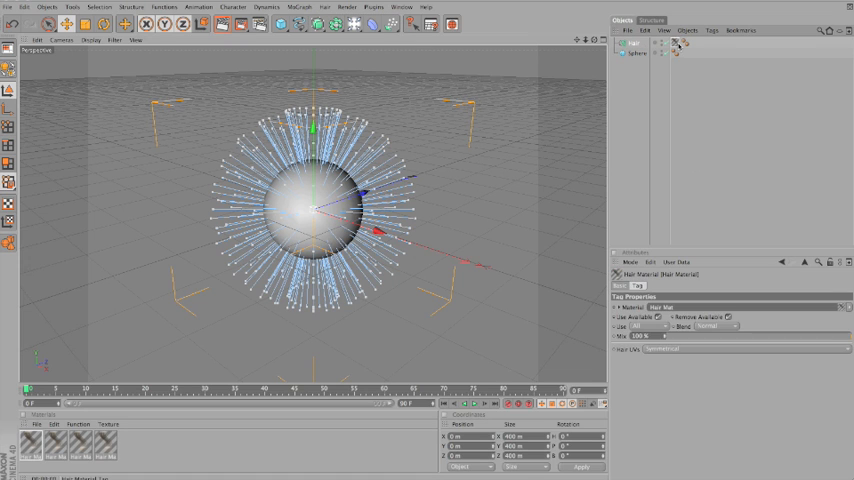
Inspect the Hair Material tag and Hair object, then render a viewport preview of the fur ball
{"action": "left_click", "coordinate": [666, 286]}
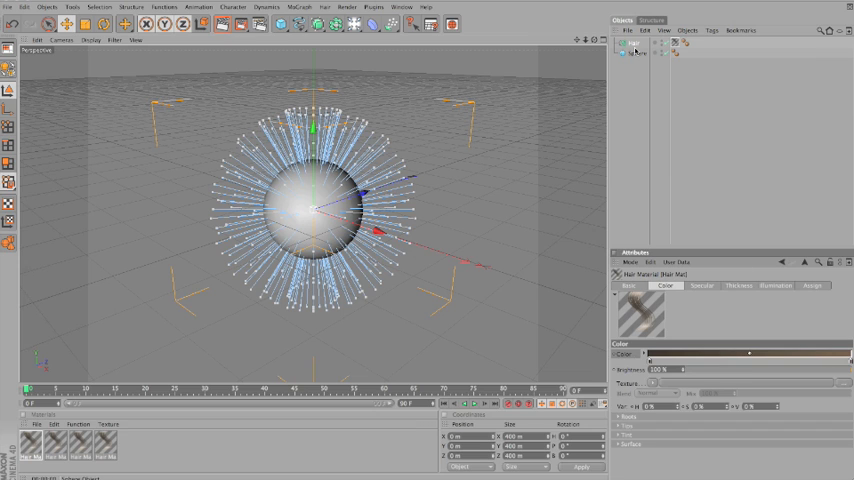
{"action": "left_click", "coordinate": [632, 44]}
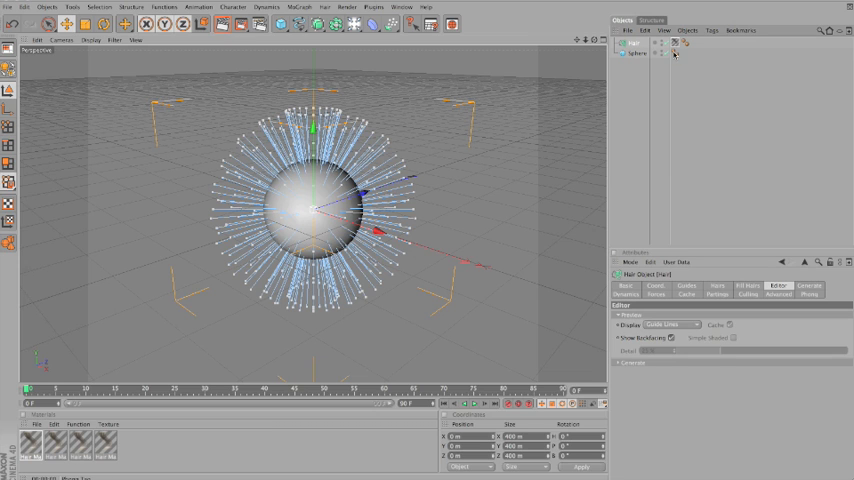
{"action": "left_click", "coordinate": [660, 54]}
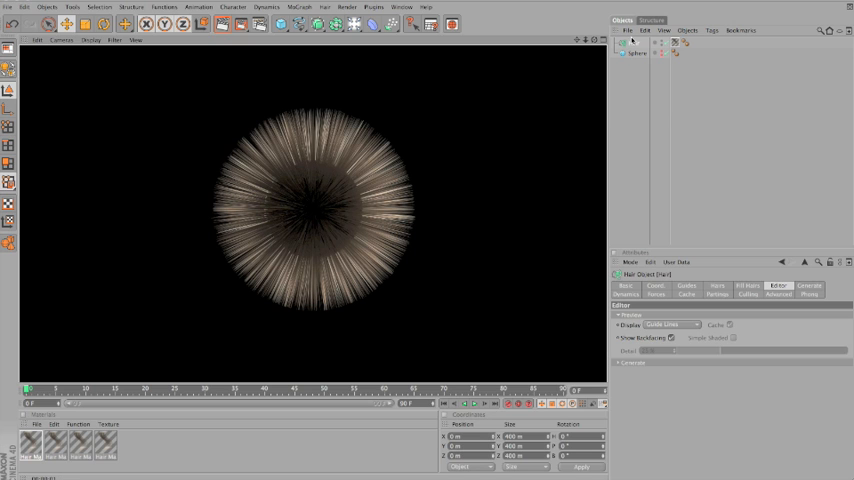
{"action": "mouse_move", "coordinate": [480, 172]}
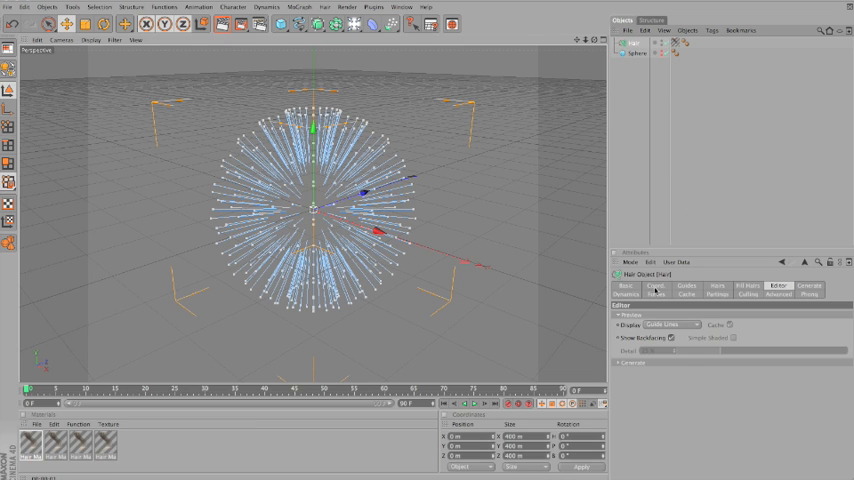
Browse the hair Guides settings and play the simulation so the hair droops, checking Dynamics
{"action": "left_click", "coordinate": [630, 292]}
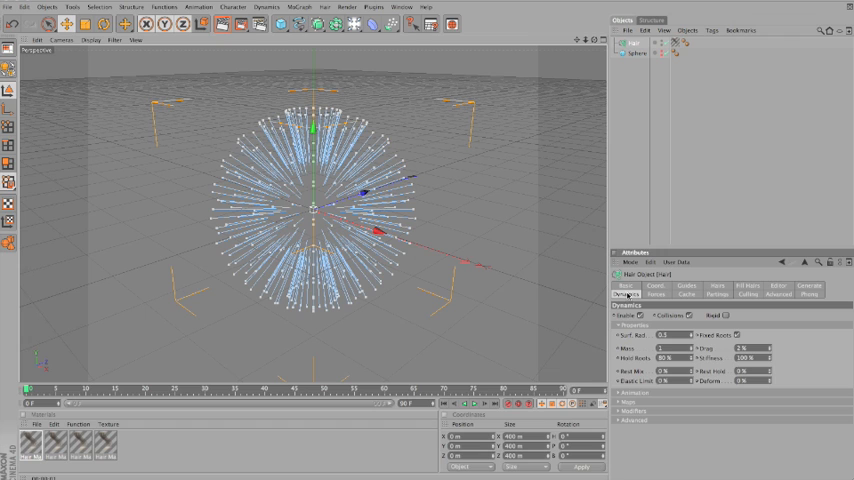
{"action": "left_click", "coordinate": [656, 286]}
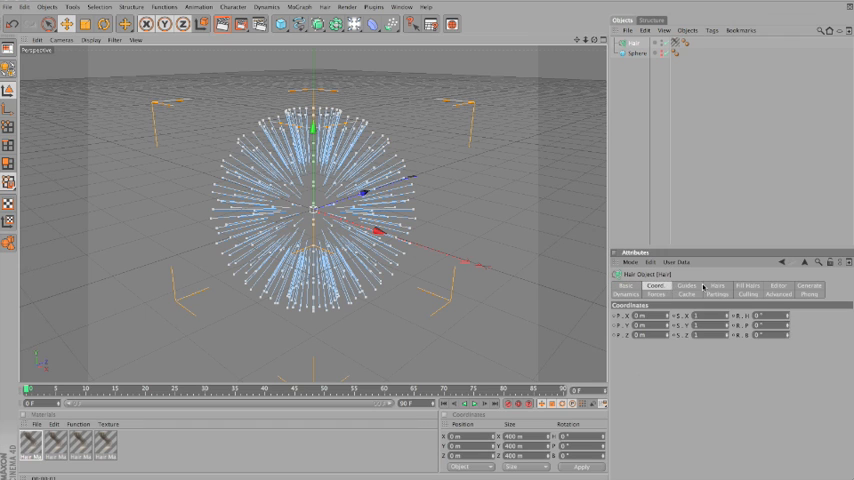
{"action": "left_click", "coordinate": [686, 286]}
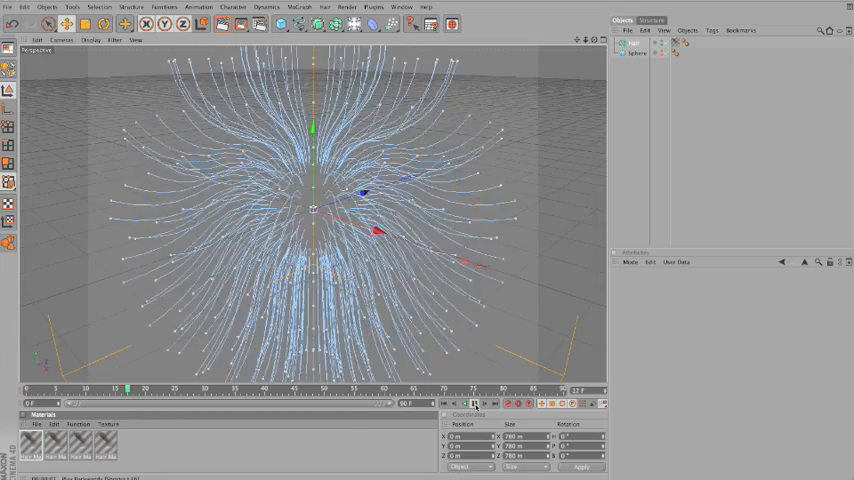
{"action": "left_click", "coordinate": [476, 390]}
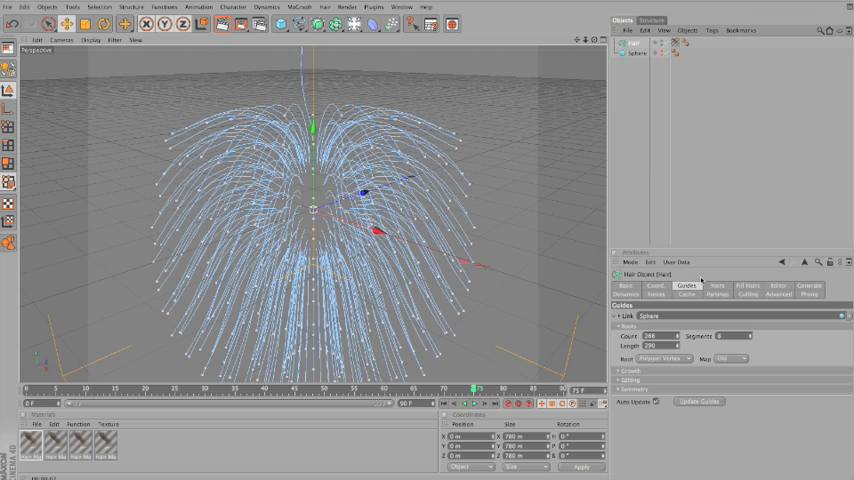
Review the Forces settings, rewind to frame 0 and select the hair material's Color channel
{"action": "left_click", "coordinate": [808, 288]}
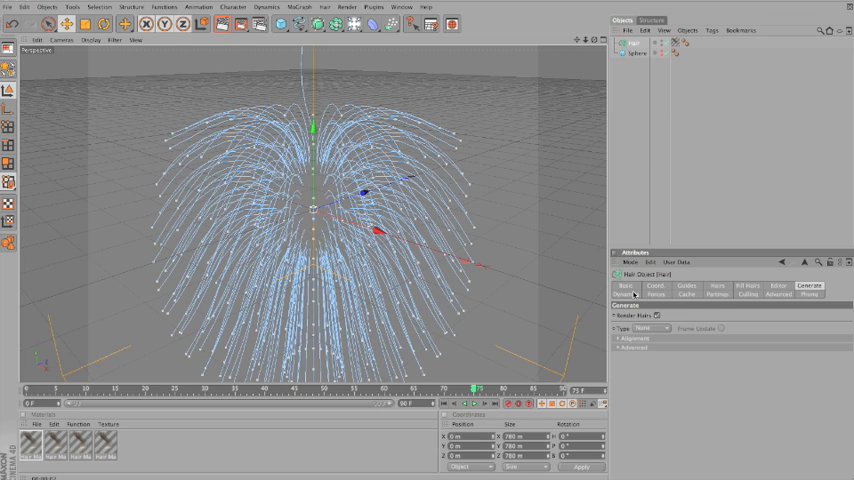
{"action": "left_click", "coordinate": [658, 294]}
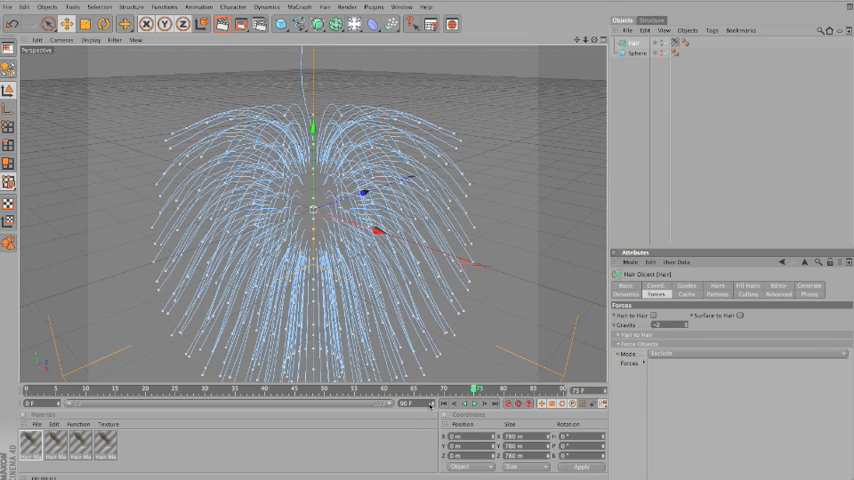
{"action": "left_click", "coordinate": [474, 404]}
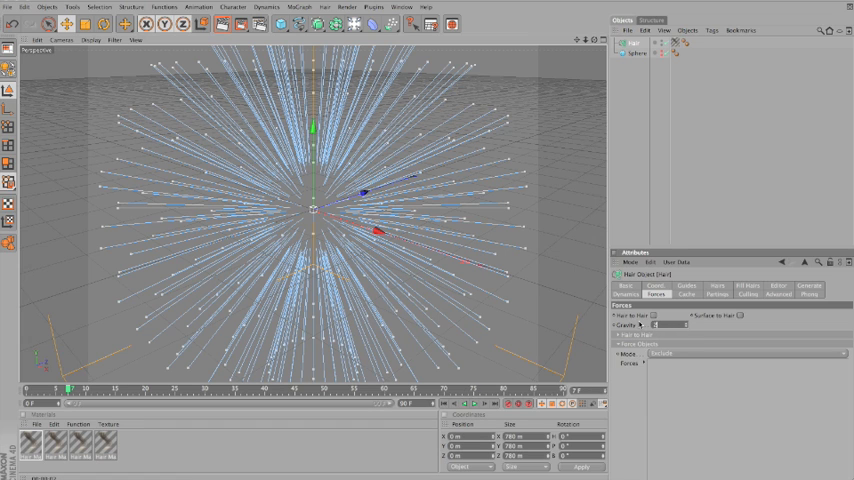
{"action": "left_click", "coordinate": [620, 292]}
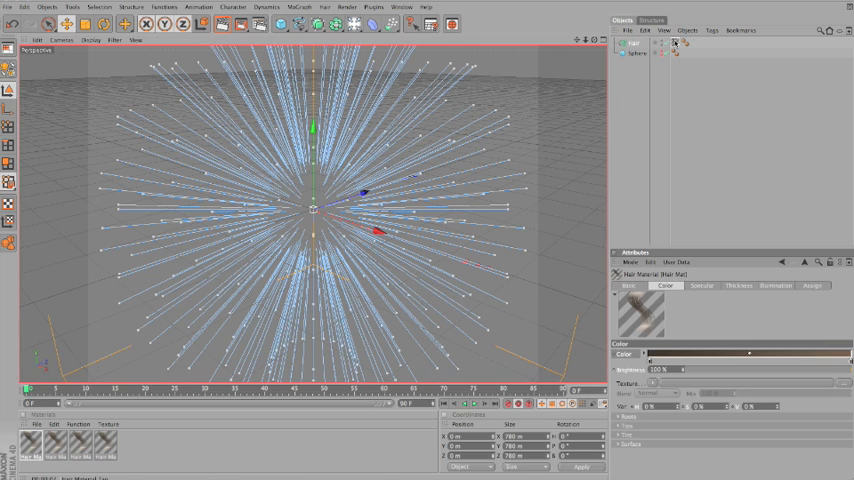
Recolour the hair gradient knots to blue and purple shades, then add a light to the scene
{"action": "left_click", "coordinate": [624, 354]}
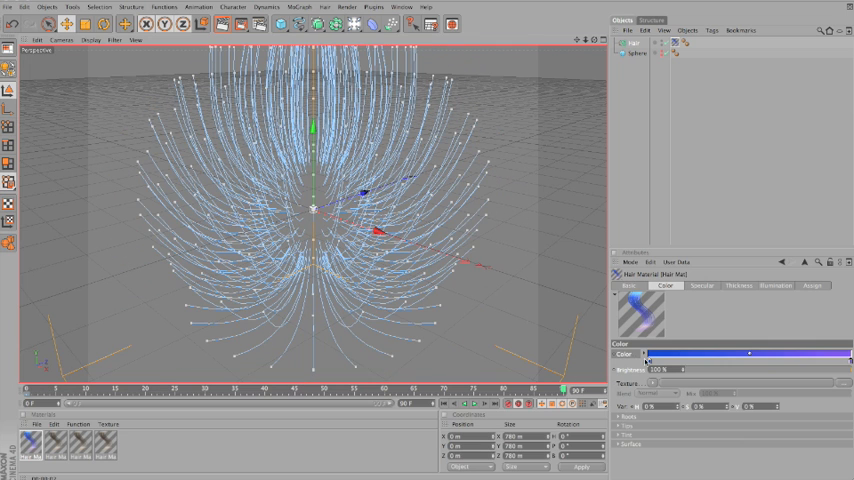
{"action": "left_click", "coordinate": [648, 354]}
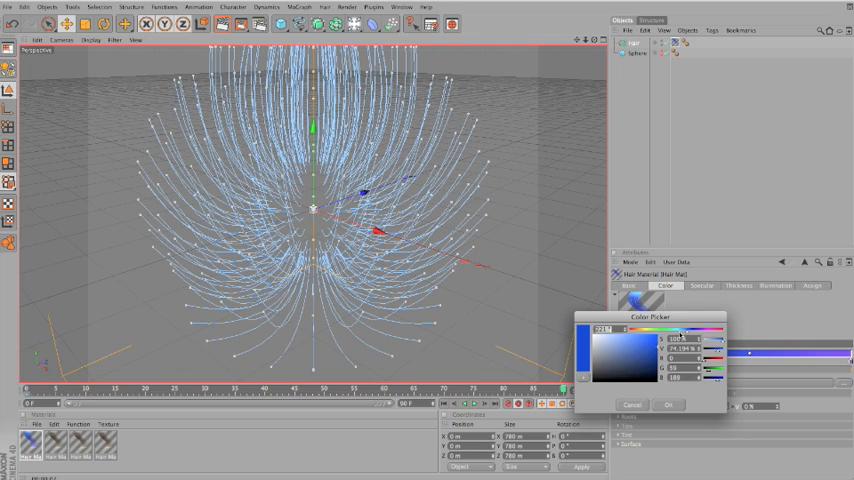
{"action": "left_click", "coordinate": [660, 344]}
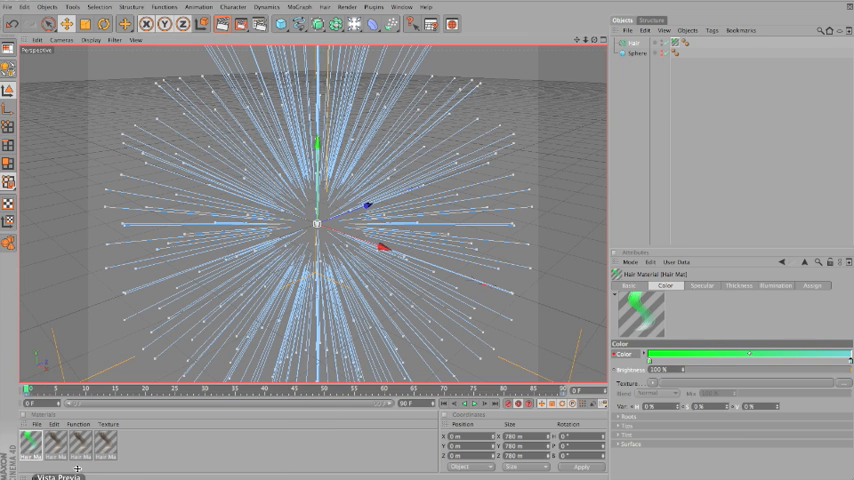
{"action": "mouse_move", "coordinate": [546, 358]}
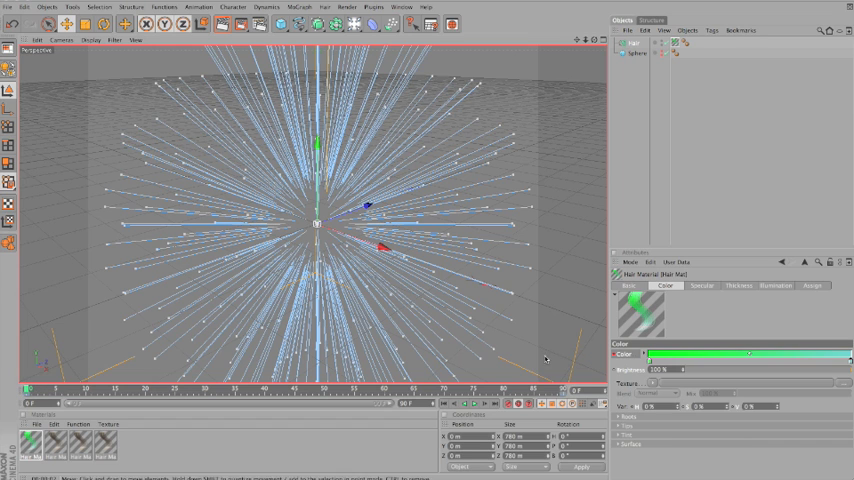
{"action": "mouse_move", "coordinate": [556, 390]}
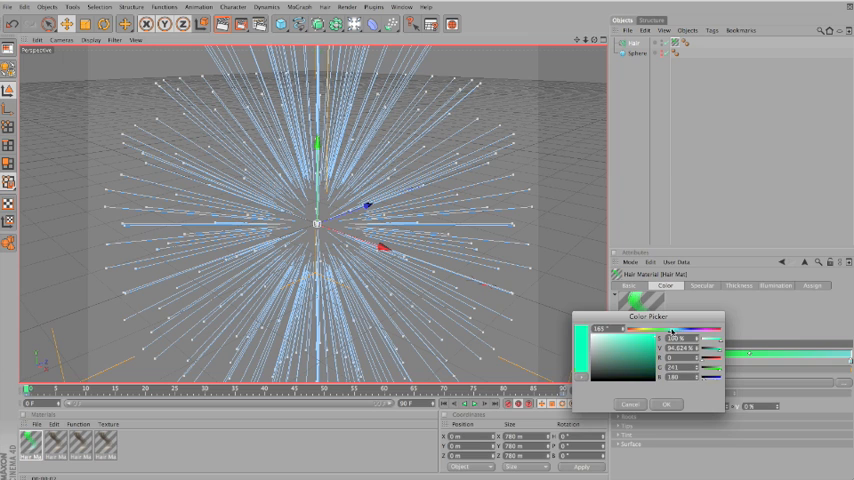
{"action": "left_click", "coordinate": [580, 356]}
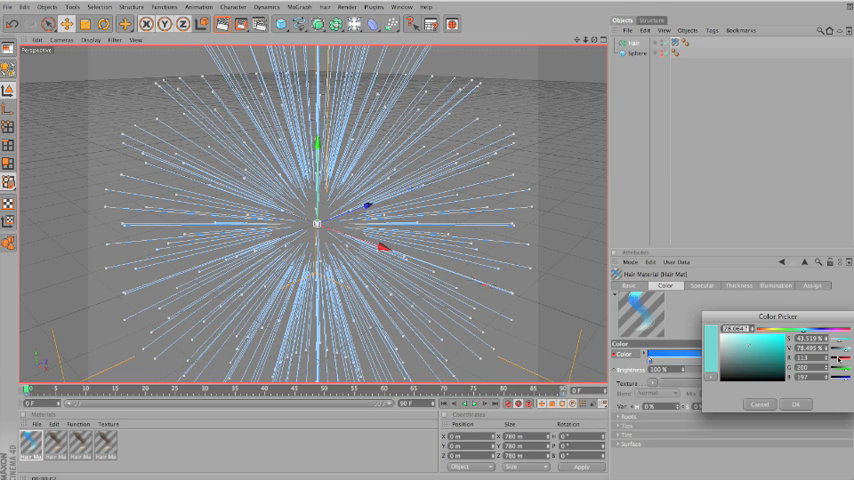
{"action": "left_click", "coordinate": [762, 340]}
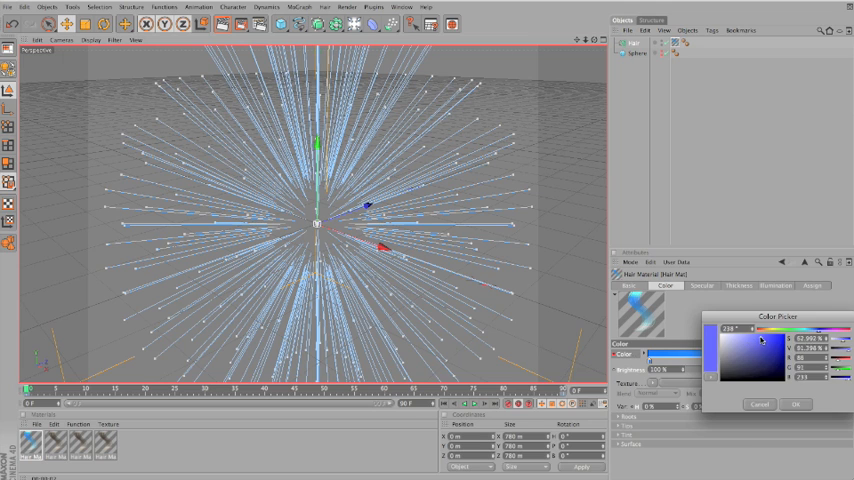
{"action": "left_click", "coordinate": [760, 344]}
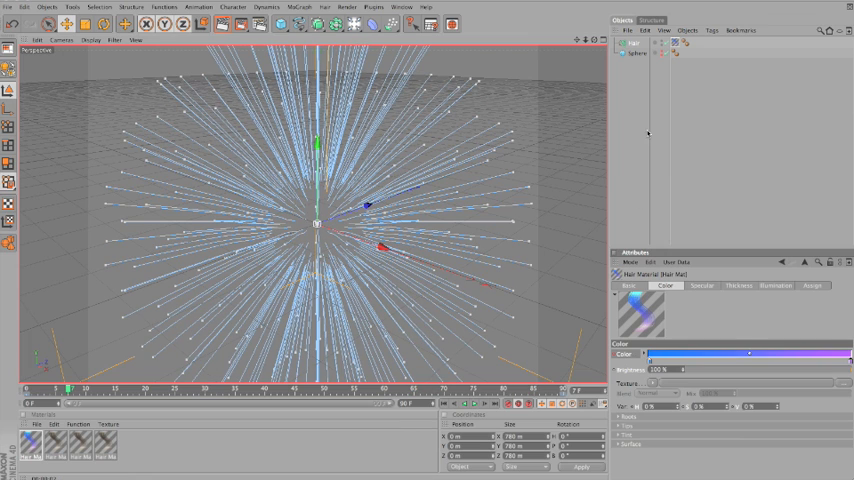
{"action": "left_click", "coordinate": [354, 24]}
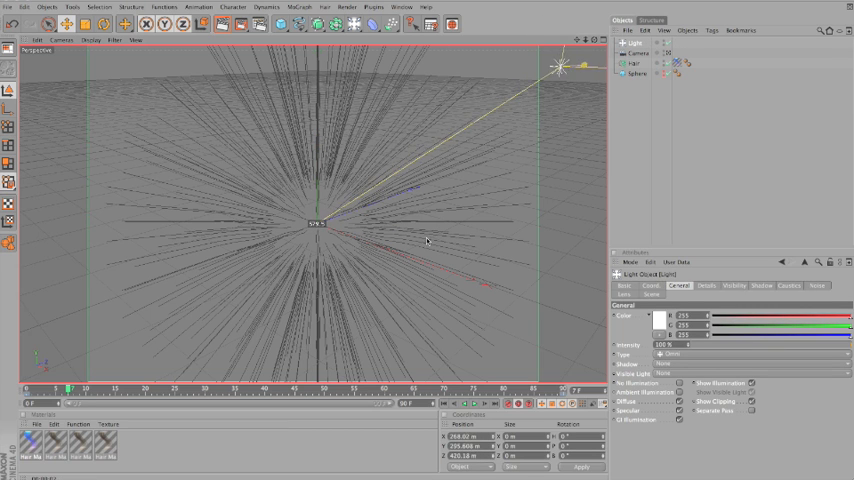
Navigate the viewport to frame the hair ball through the new camera
{"action": "left_click_drag", "start_coordinate": [556, 64], "coordinate": [318, 222]}
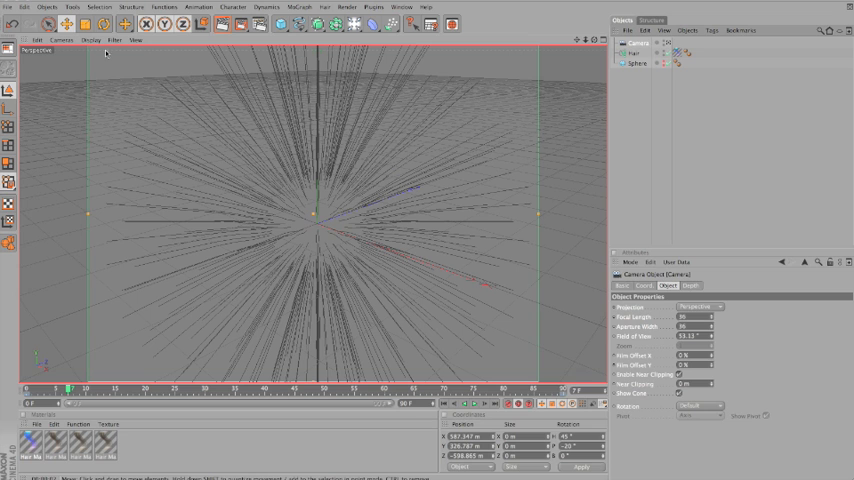
{"action": "mouse_move", "coordinate": [392, 180]}
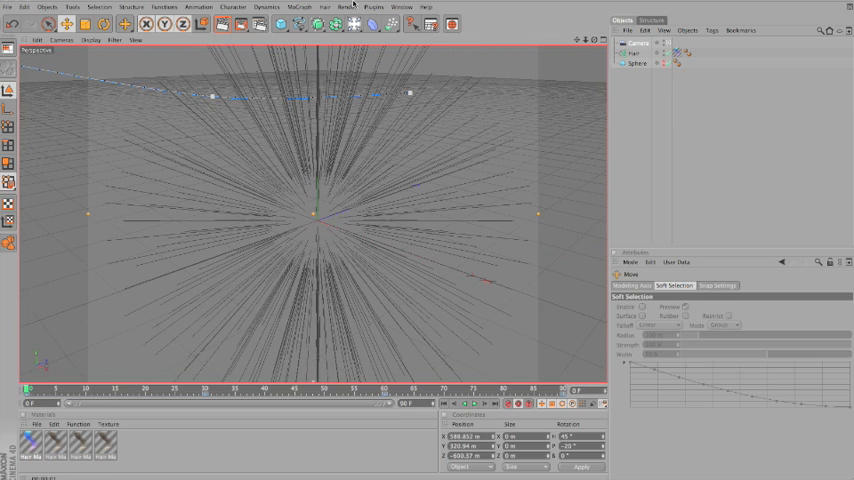
Bring up Render Settings and switch to its Output page
{"action": "left_click", "coordinate": [348, 8]}
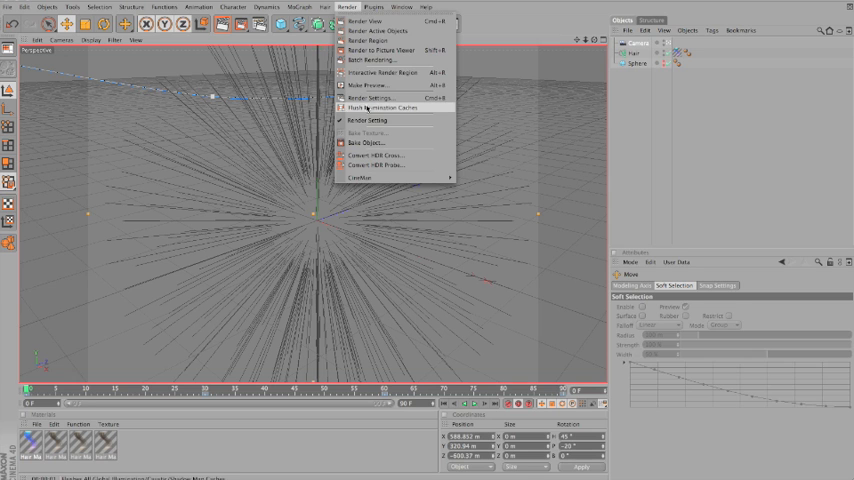
{"action": "left_click", "coordinate": [364, 98]}
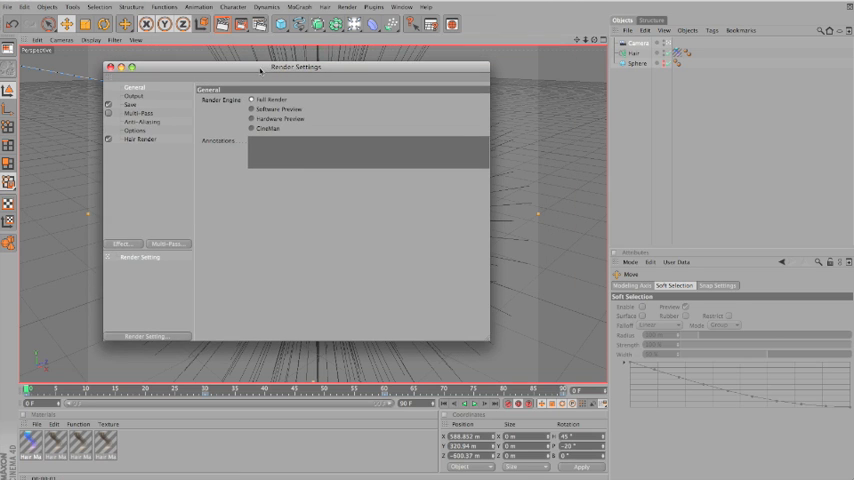
{"action": "left_click_drag", "start_coordinate": [296, 68], "coordinate": [272, 50]}
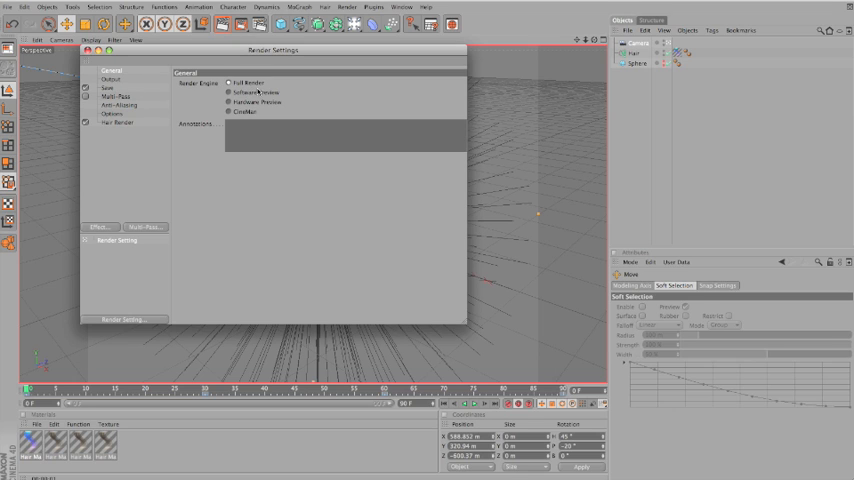
{"action": "mouse_move", "coordinate": [212, 92]}
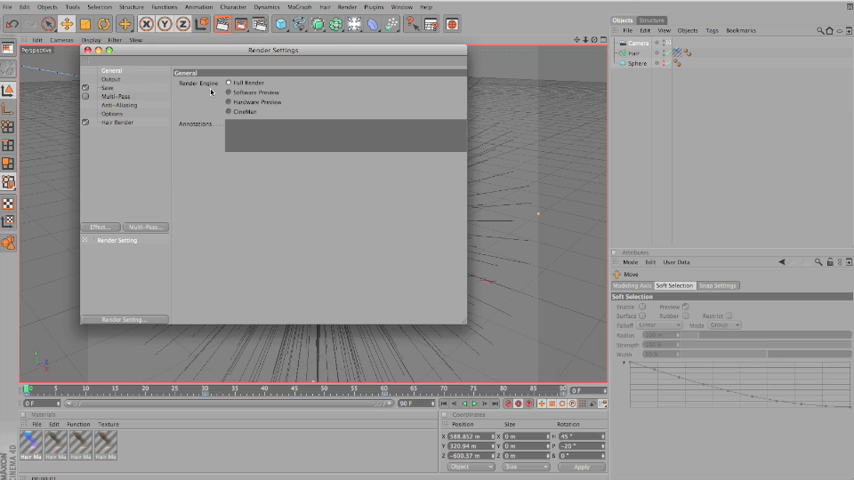
{"action": "left_click", "coordinate": [110, 78]}
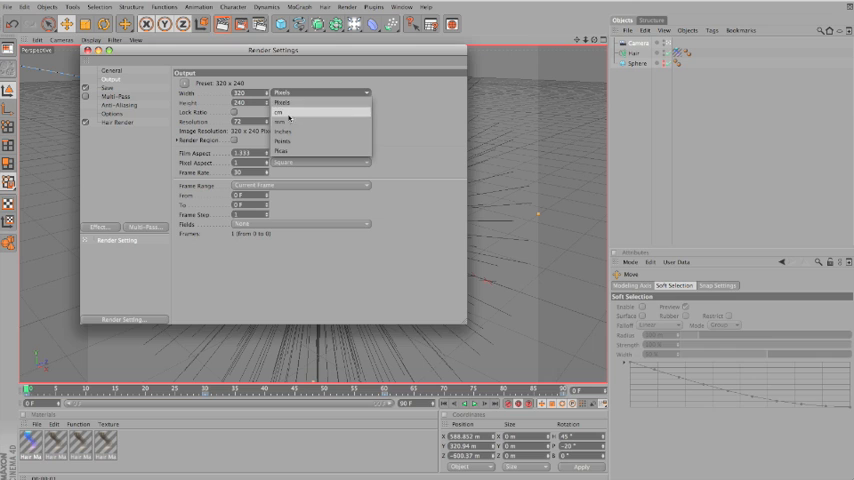
Choose the 800 x 600 resolution preset for the render output
{"action": "left_click", "coordinate": [284, 112]}
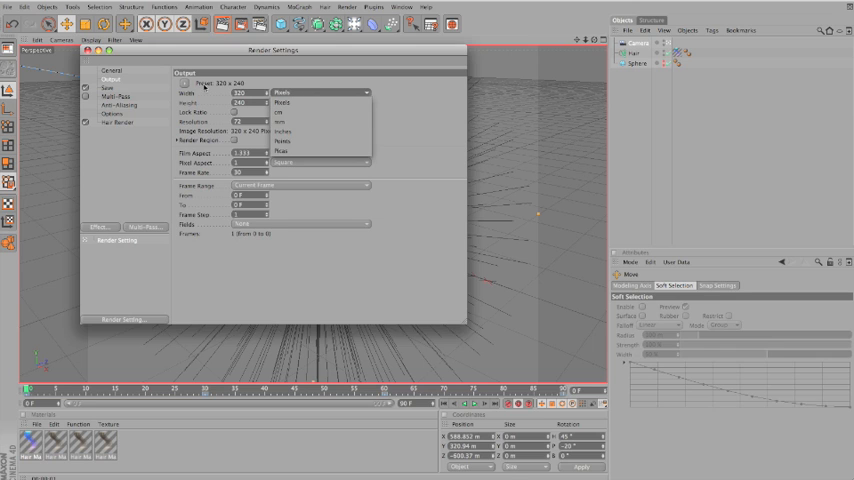
{"action": "left_click", "coordinate": [218, 84]}
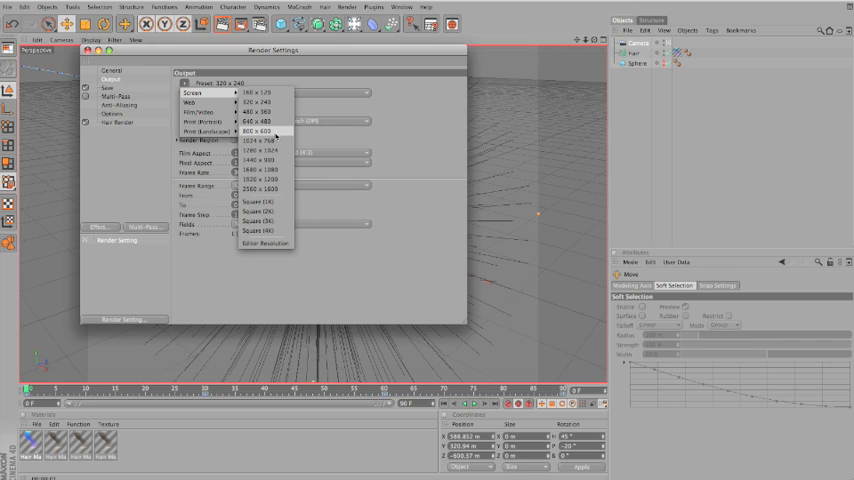
{"action": "left_click", "coordinate": [262, 132]}
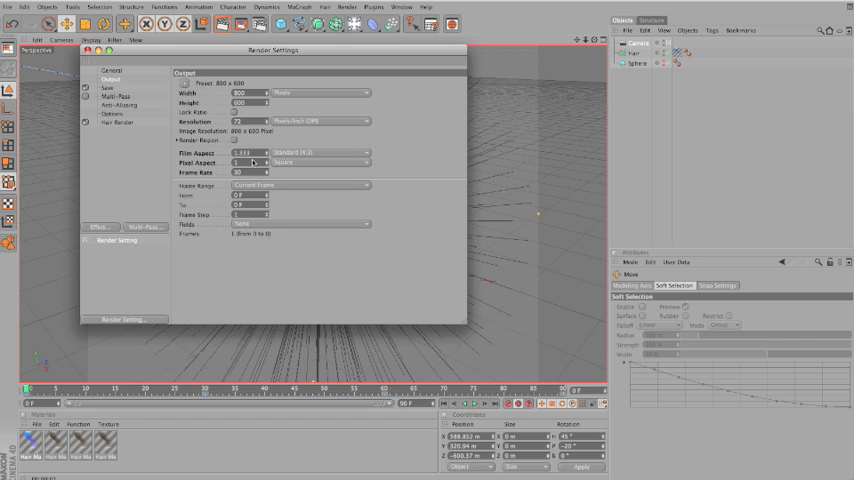
{"action": "left_click", "coordinate": [104, 88]}
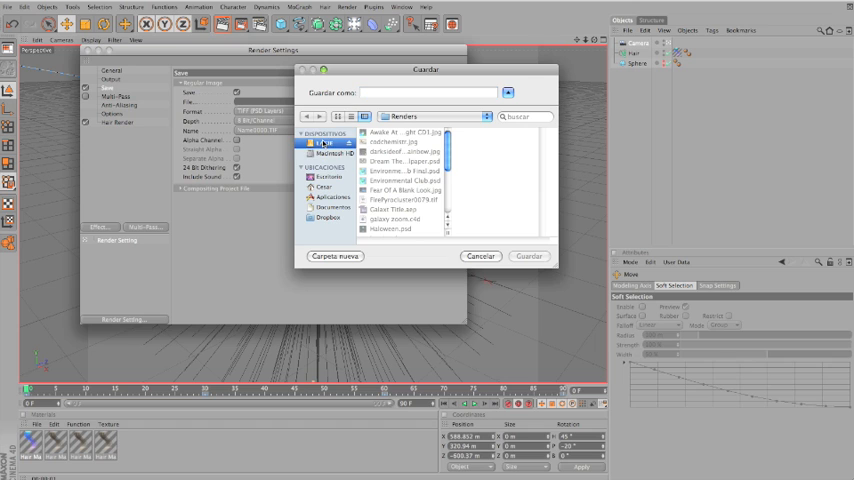
Browse to a destination folder and set it as the render's save path
{"action": "left_click", "coordinate": [390, 228]}
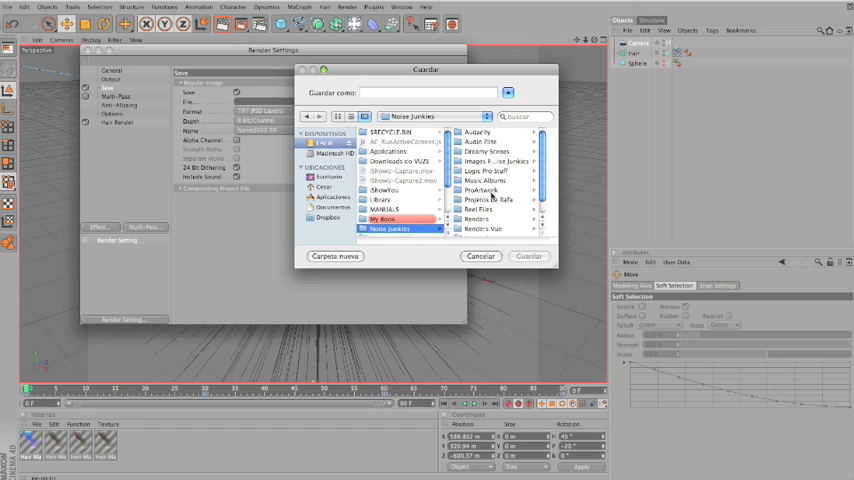
{"action": "scroll", "scroll_direction": "down", "scroll_amount": 3}
{"action": "type", "text": "h"}
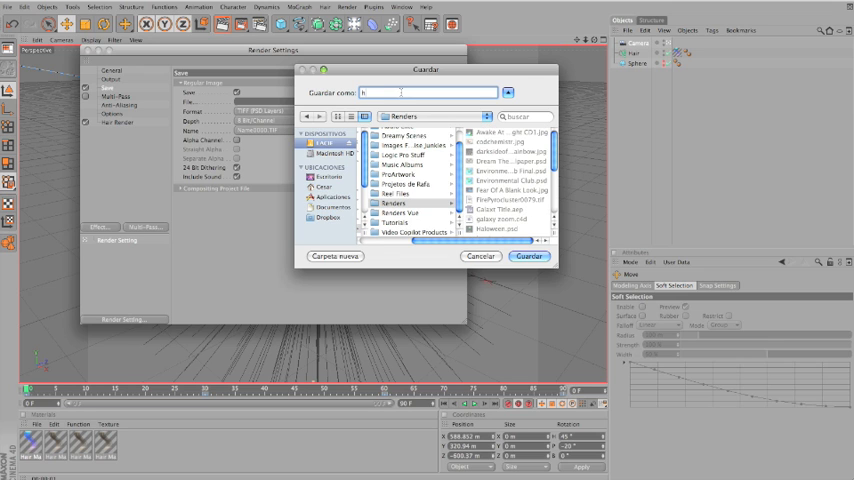
{"action": "left_click", "coordinate": [528, 256]}
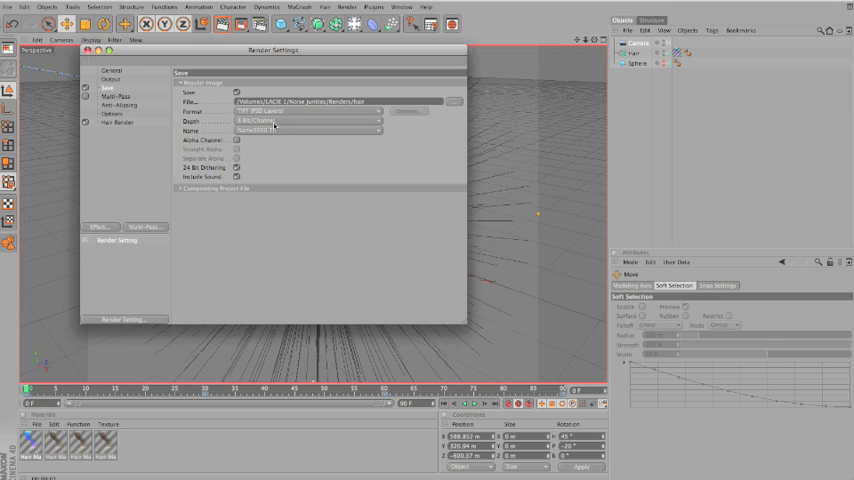
{"action": "left_click", "coordinate": [304, 112]}
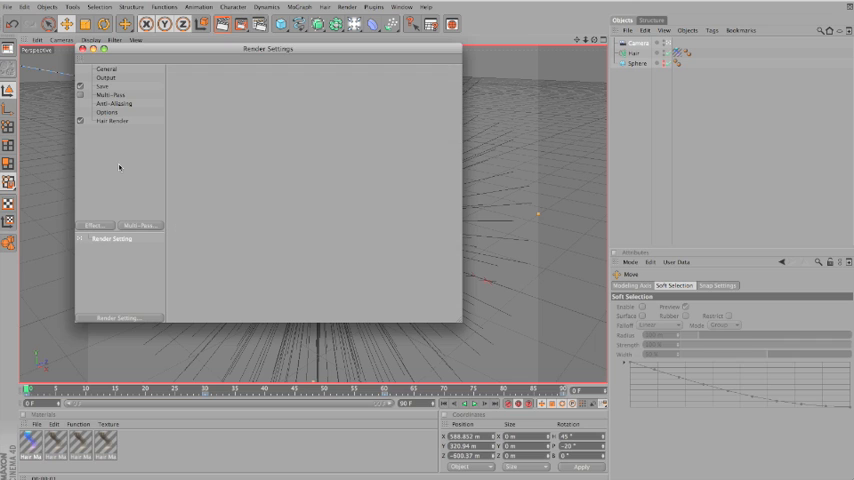
Set the output frame range to All Frames and close the Render Settings
{"action": "left_click", "coordinate": [106, 76]}
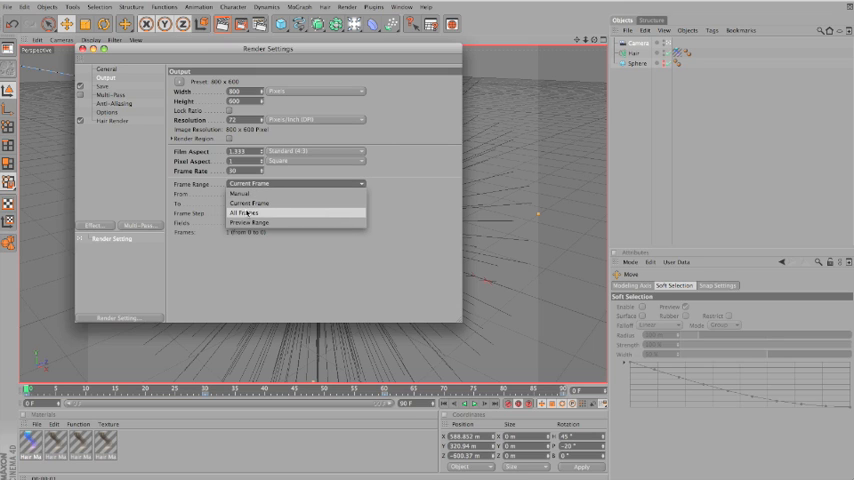
{"action": "left_click", "coordinate": [248, 212]}
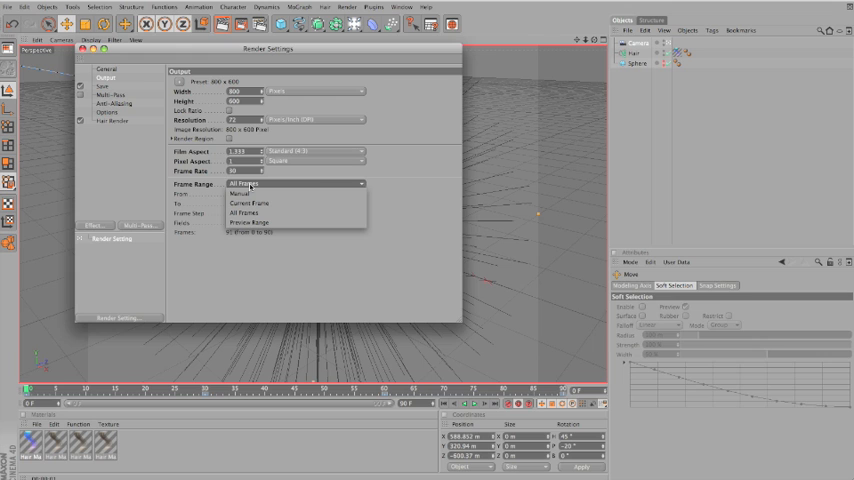
{"action": "left_click", "coordinate": [250, 204]}
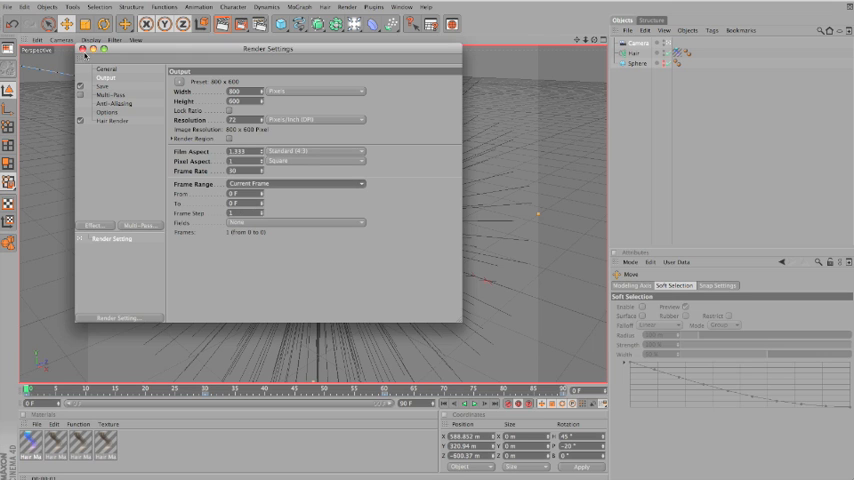
{"action": "left_click", "coordinate": [348, 8]}
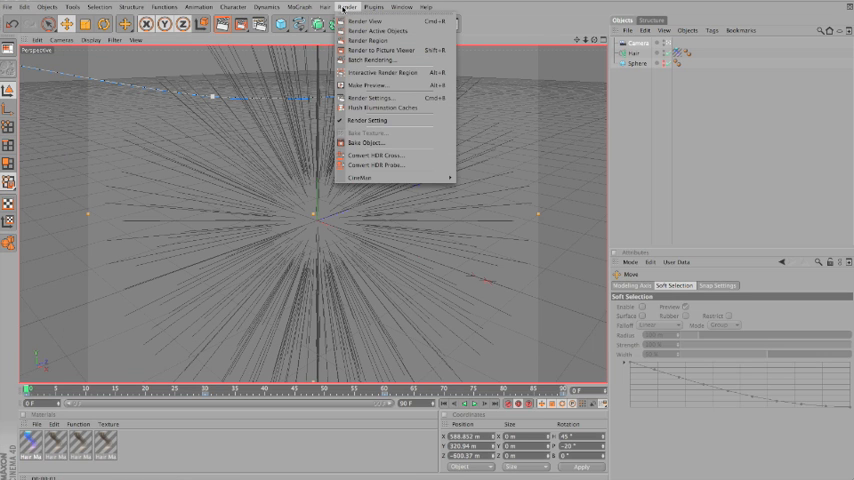
Render a viewport preview of the green fur ball via Render View
{"action": "left_click", "coordinate": [384, 50]}
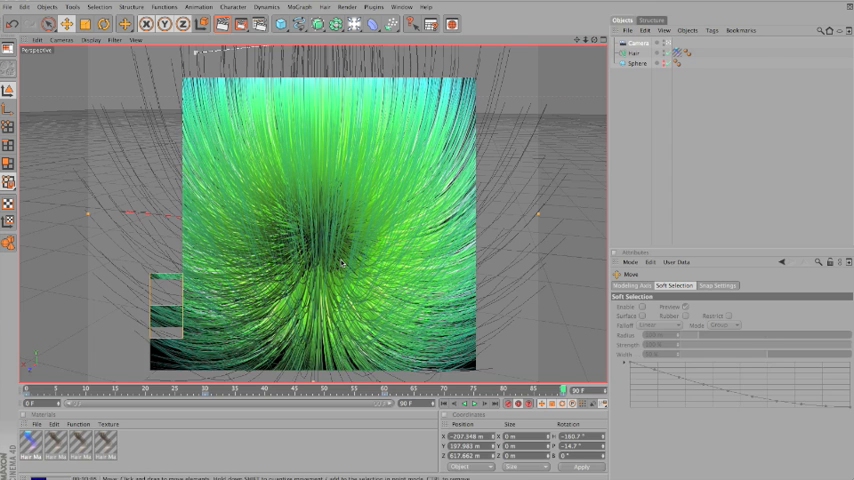
{"action": "left_click", "coordinate": [346, 8]}
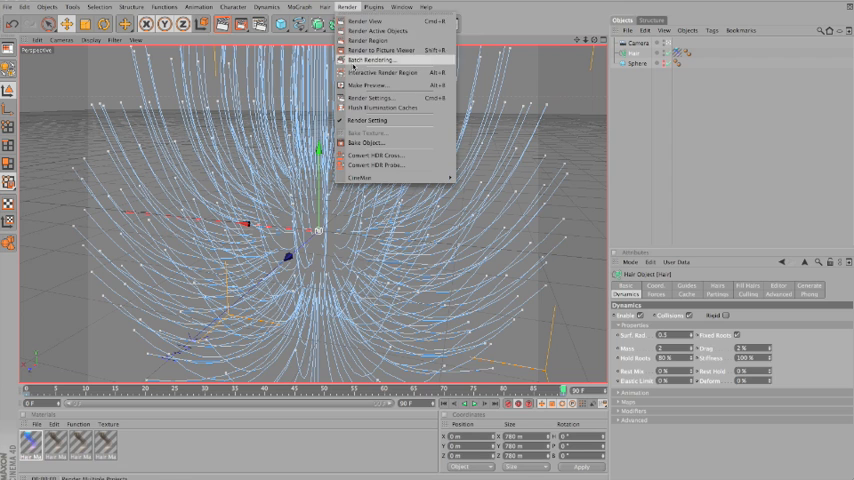
Render the hair ball scene to the Picture Viewer and enable the post filter
{"action": "left_click", "coordinate": [378, 48]}
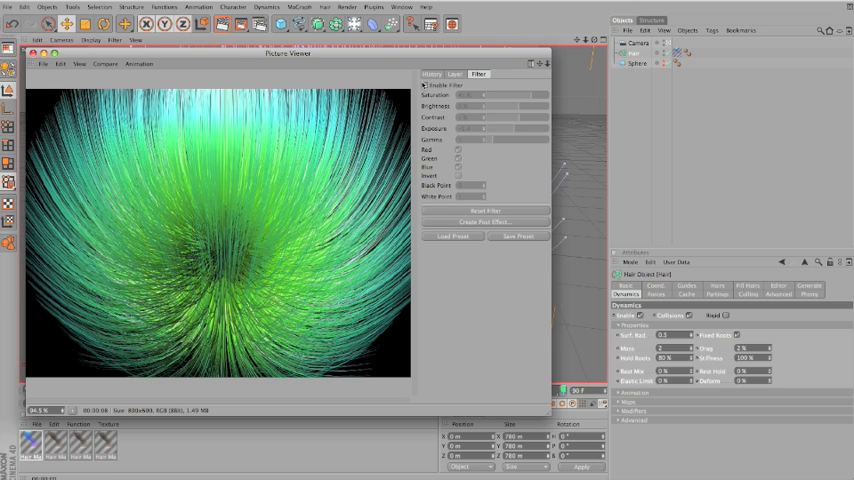
{"action": "left_click", "coordinate": [460, 158]}
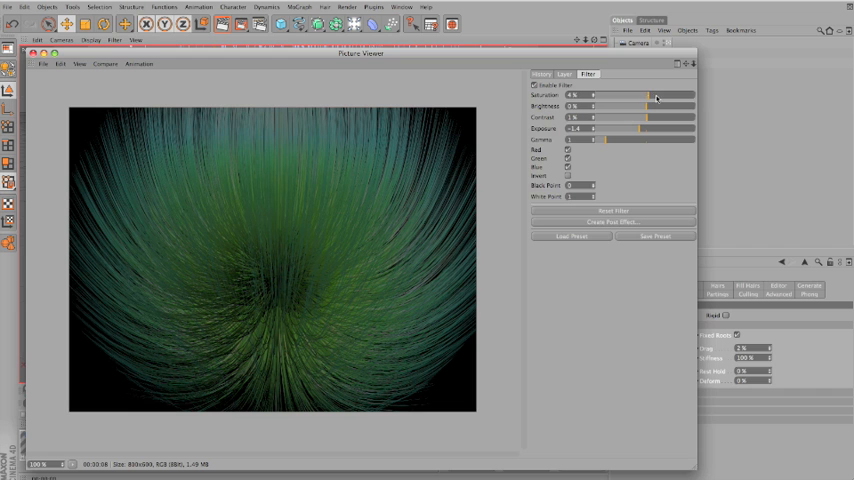
Adjust the filter's saturation, brightness and contrast until the render is a vivid green-blue
{"action": "left_click_drag", "start_coordinate": [640, 96], "coordinate": [684, 96]}
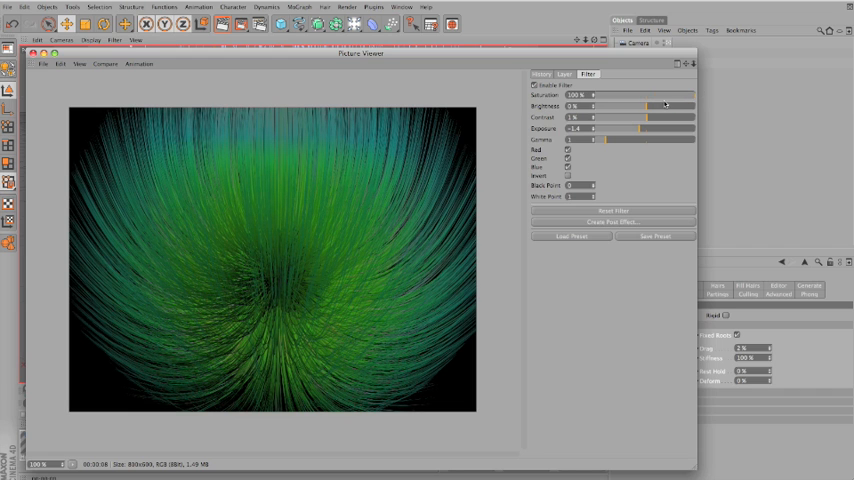
{"action": "left_click_drag", "start_coordinate": [608, 108], "coordinate": [684, 108]}
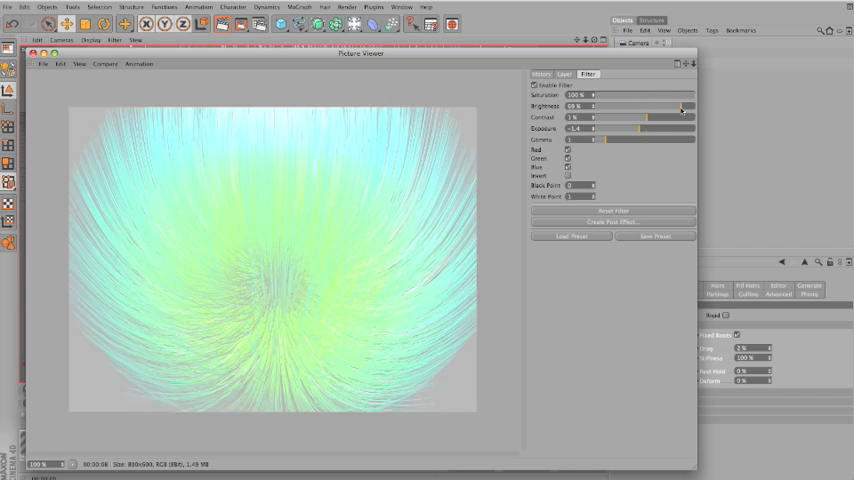
{"action": "left_click_drag", "start_coordinate": [684, 108], "coordinate": [648, 108]}
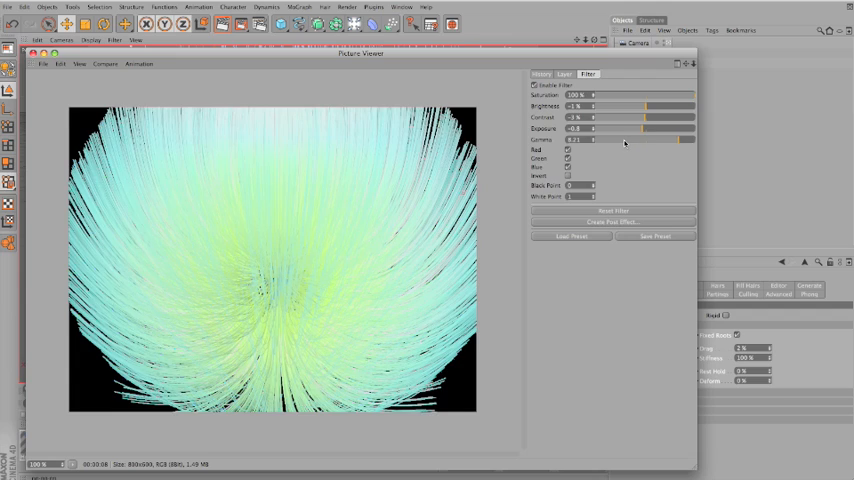
{"action": "left_click_drag", "start_coordinate": [608, 140], "coordinate": [640, 140]}
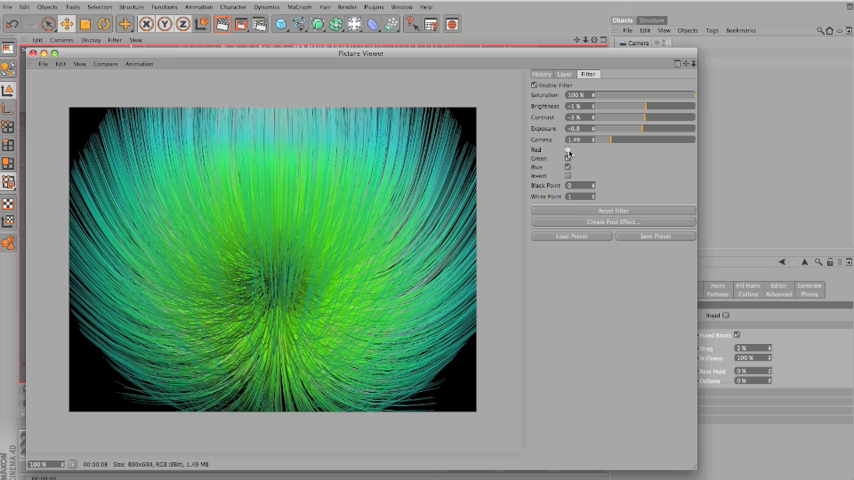
{"action": "left_click", "coordinate": [568, 158]}
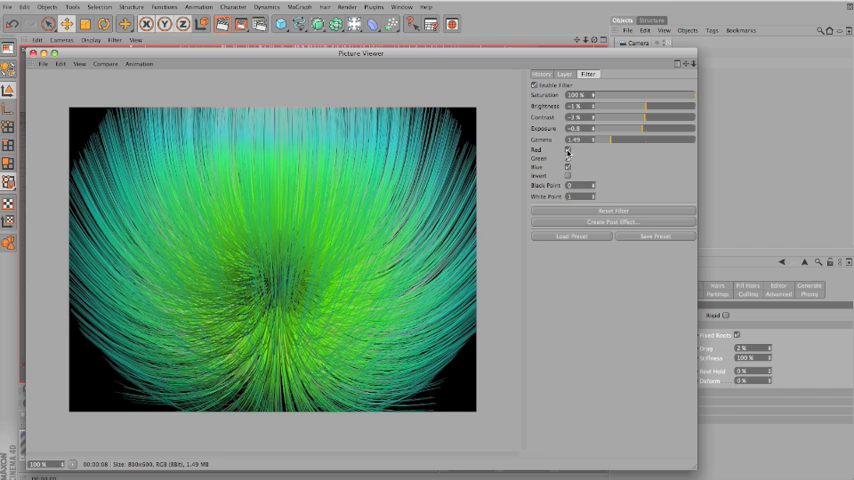
{"action": "left_click", "coordinate": [568, 160]}
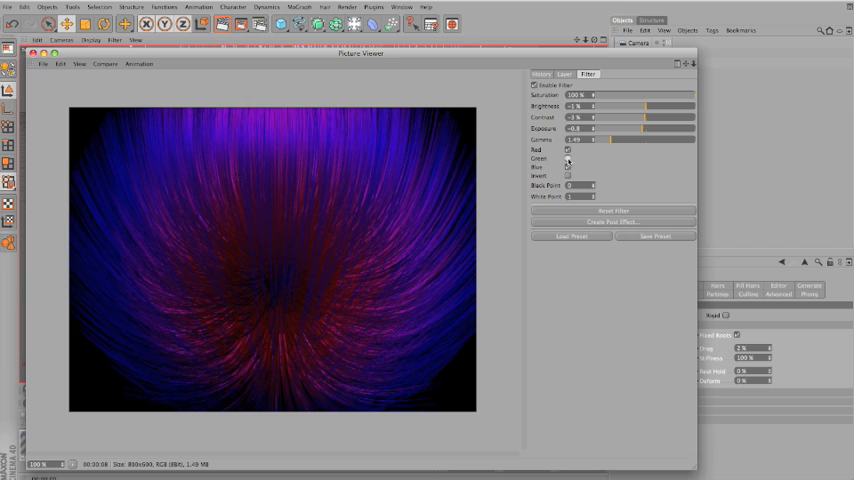
{"action": "left_click", "coordinate": [568, 168]}
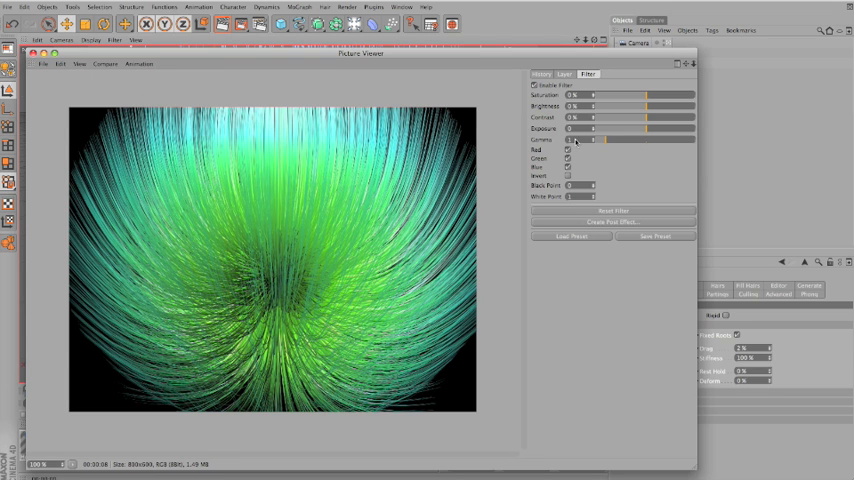
Bring up the earlier blue starburst render from the Picture Viewer history
{"action": "left_click", "coordinate": [564, 72]}
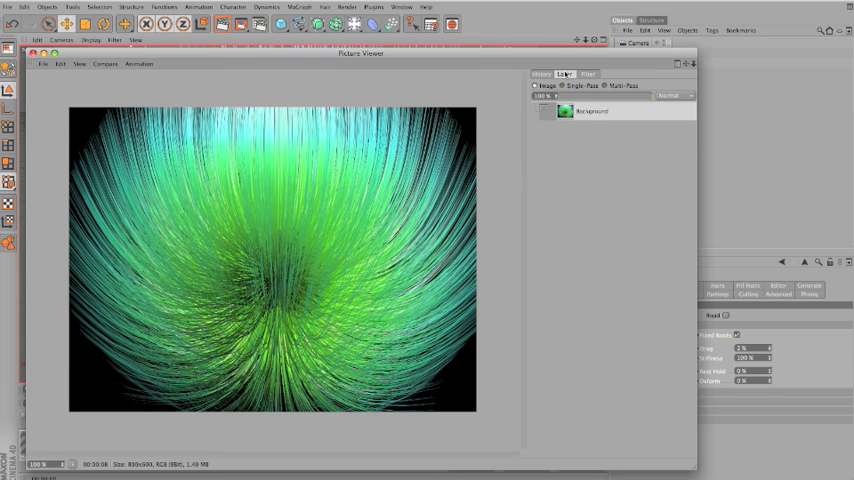
{"action": "left_click", "coordinate": [564, 72]}
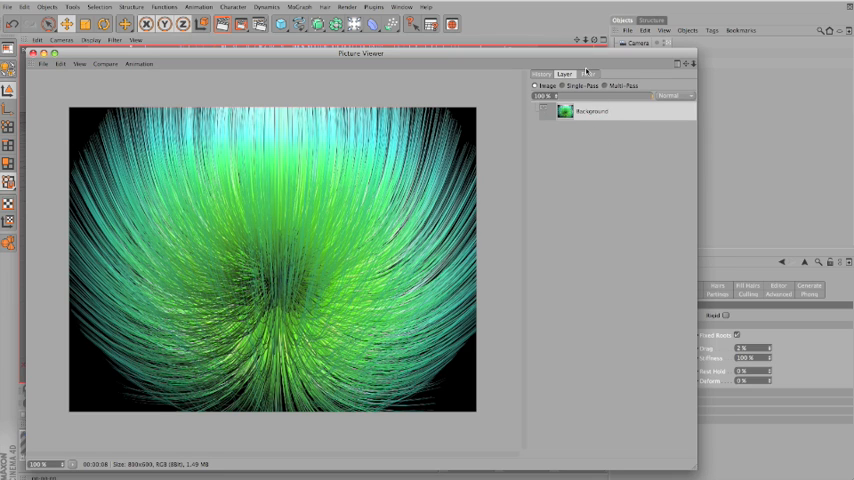
{"action": "left_click", "coordinate": [540, 74]}
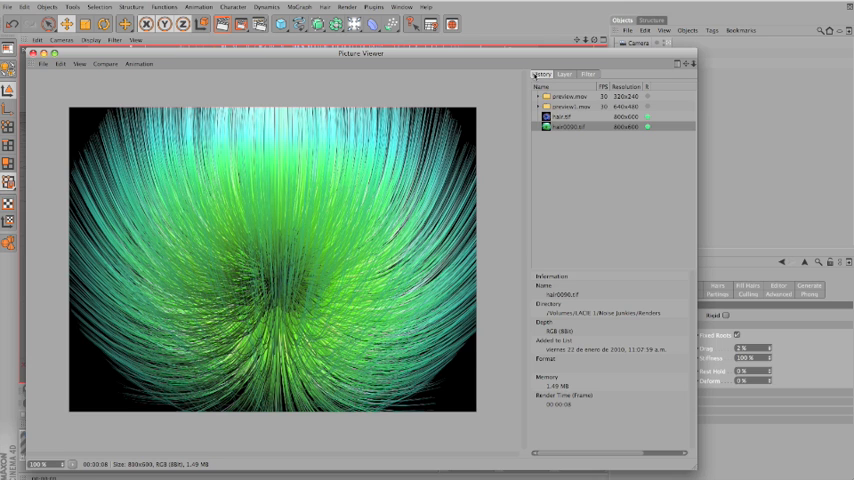
{"action": "left_click", "coordinate": [562, 116]}
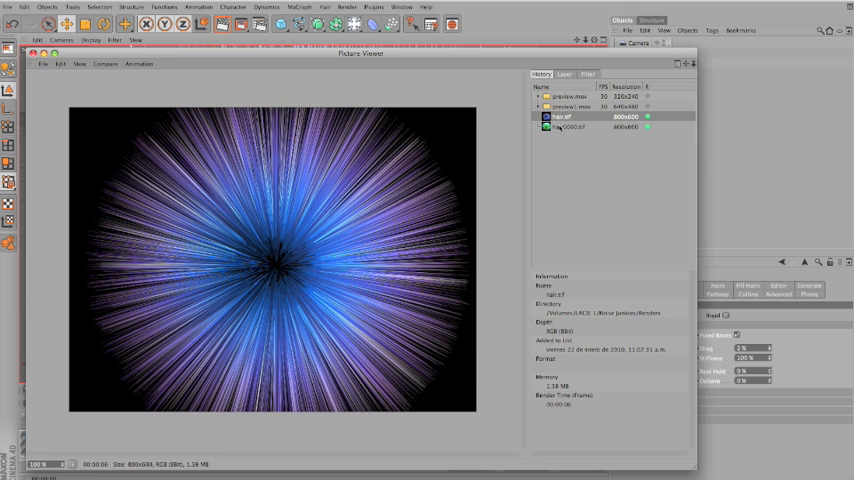
{"action": "left_click", "coordinate": [588, 72]}
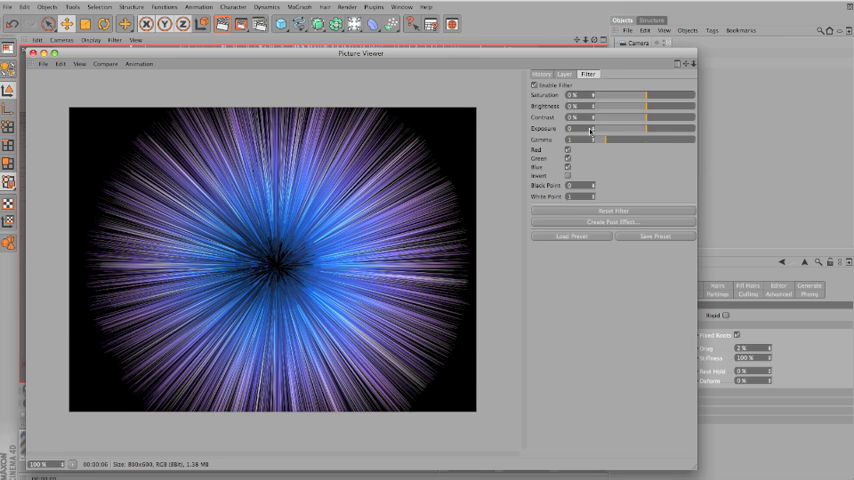
Brighten and boost contrast, then disable the green and blue channels so only red strands remain
{"action": "left_click_drag", "start_coordinate": [620, 108], "coordinate": [660, 108]}
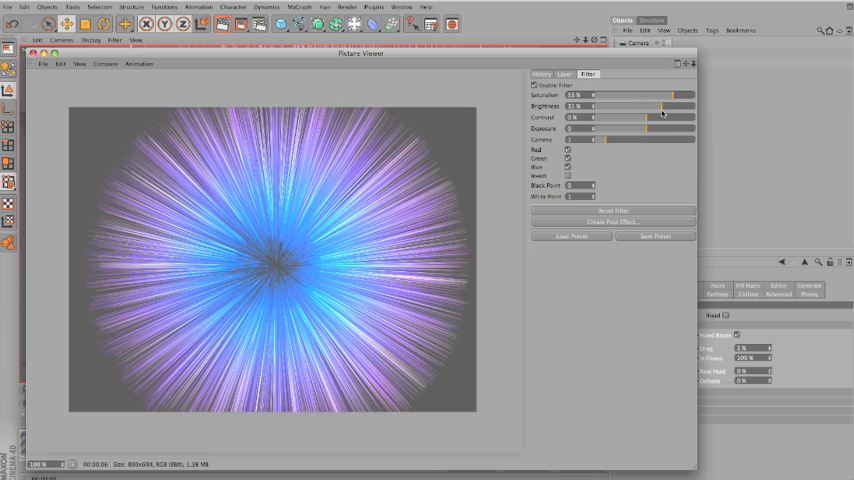
{"action": "left_click_drag", "start_coordinate": [648, 108], "coordinate": [648, 108]}
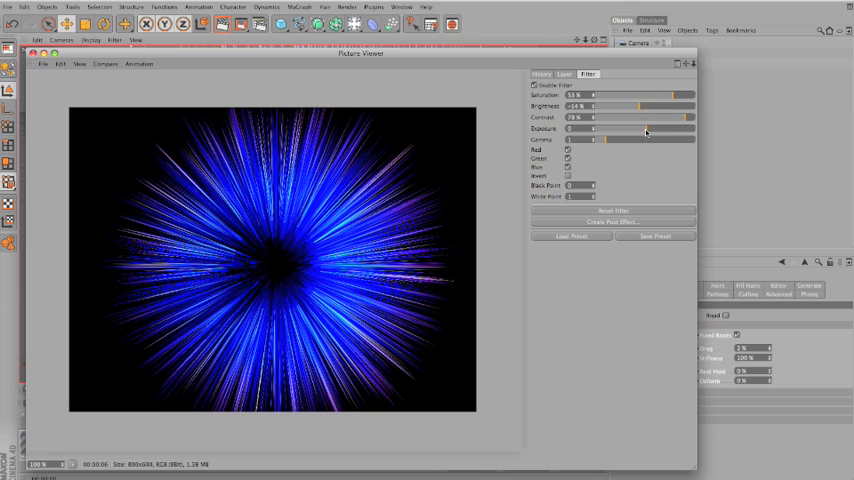
{"action": "left_click", "coordinate": [568, 158]}
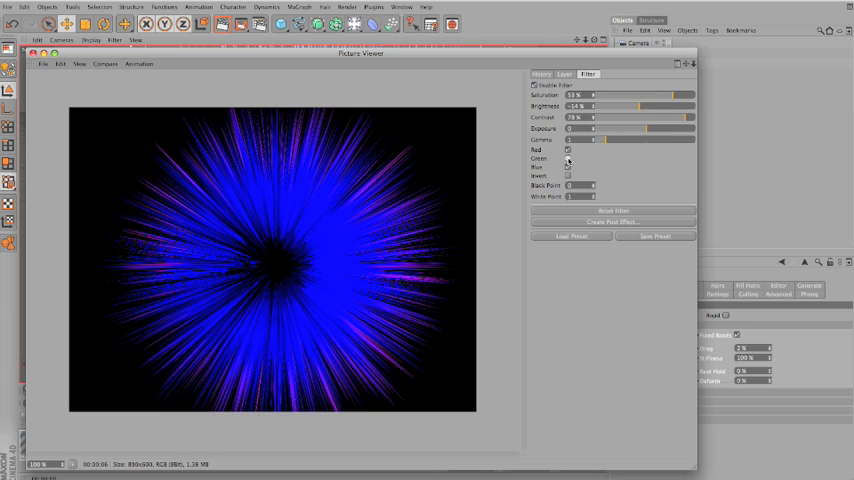
{"action": "left_click", "coordinate": [568, 168]}
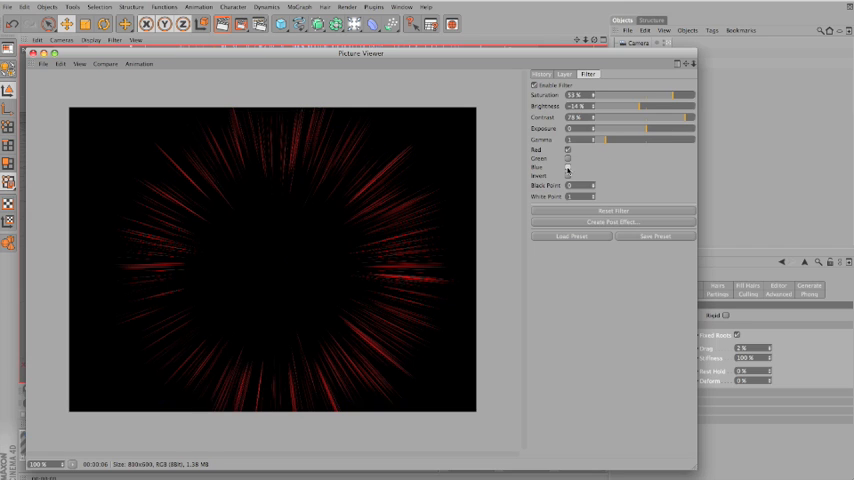
Display the red-background hair ball render from the history list
{"action": "left_click", "coordinate": [540, 72]}
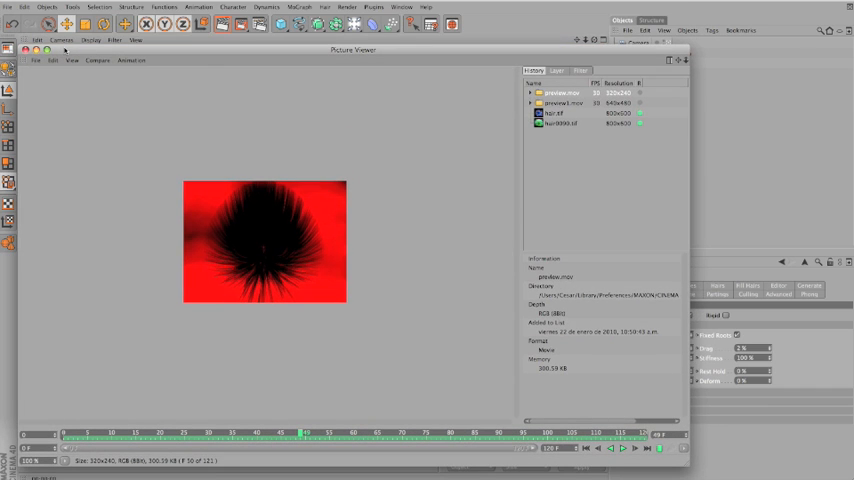
{"action": "mouse_move", "coordinate": [268, 196]}
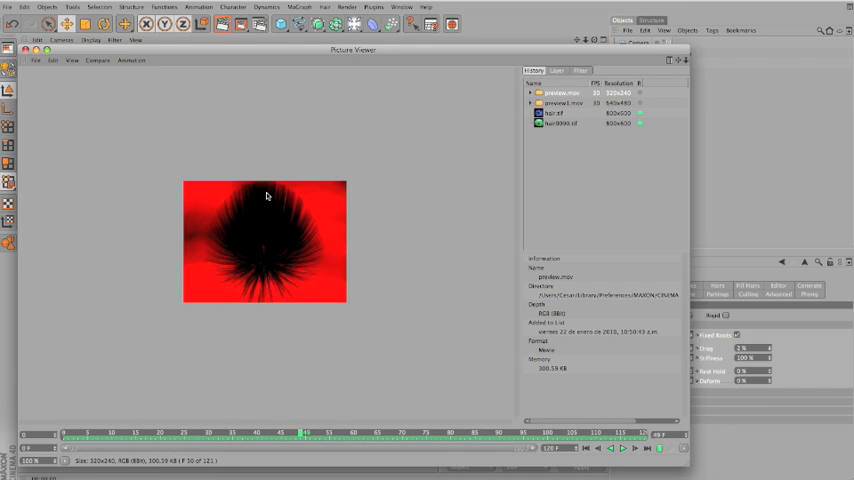